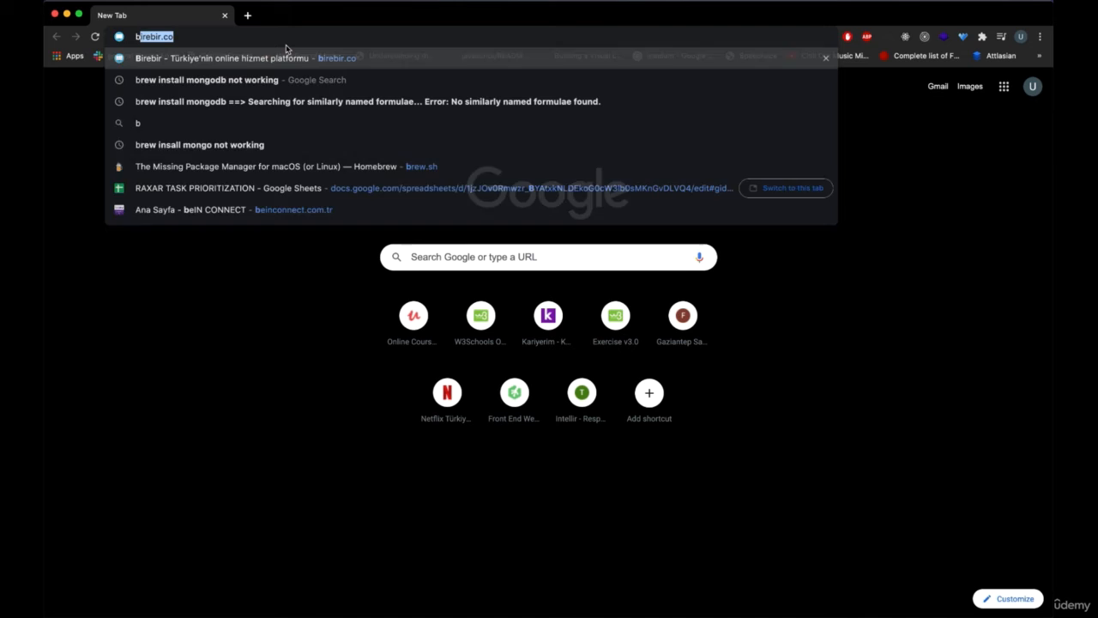
- Go to brew.sh, find the Install Homebrew section and copy its curl install command
{"action": "type", "text": "brew.sh"}
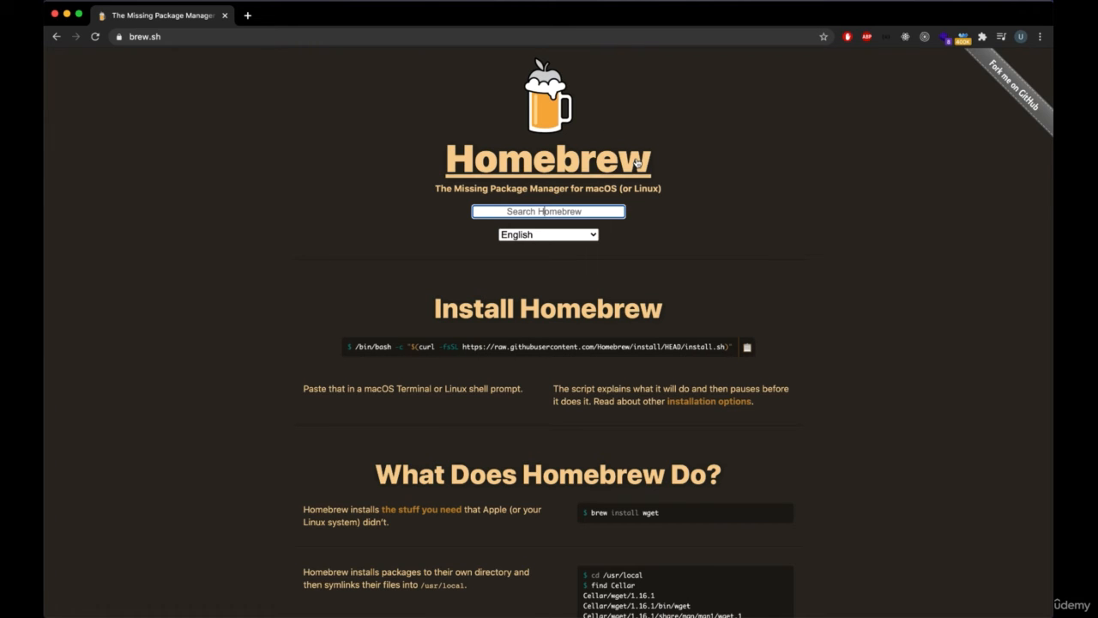
{"action": "scroll", "scroll_direction": "down", "scroll_amount": 3}
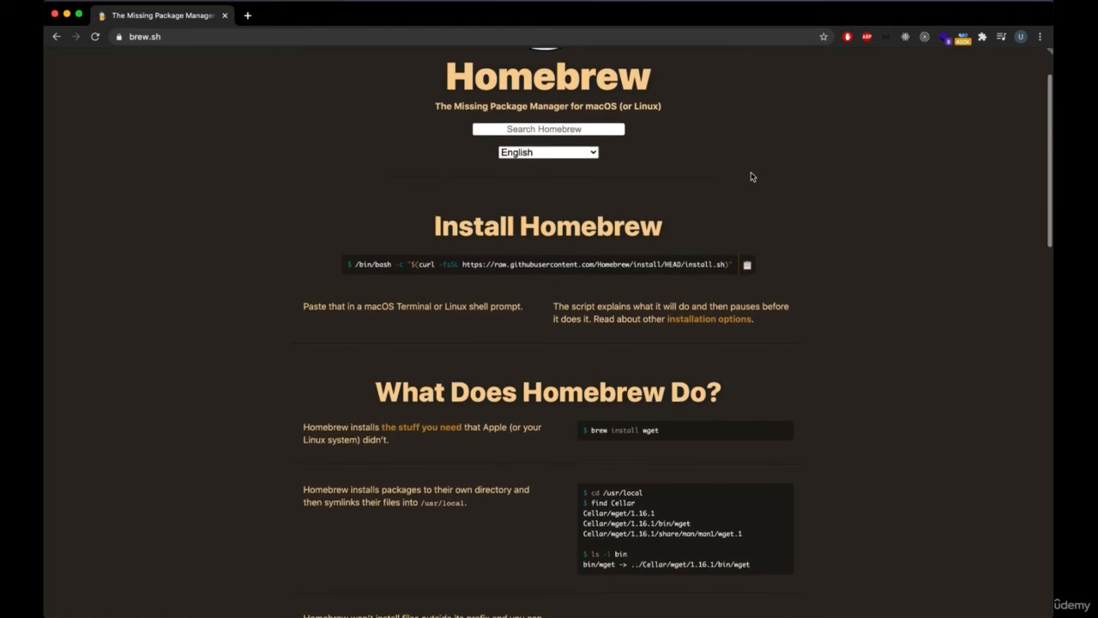
{"action": "scroll", "scroll_direction": "down", "scroll_amount": 3}
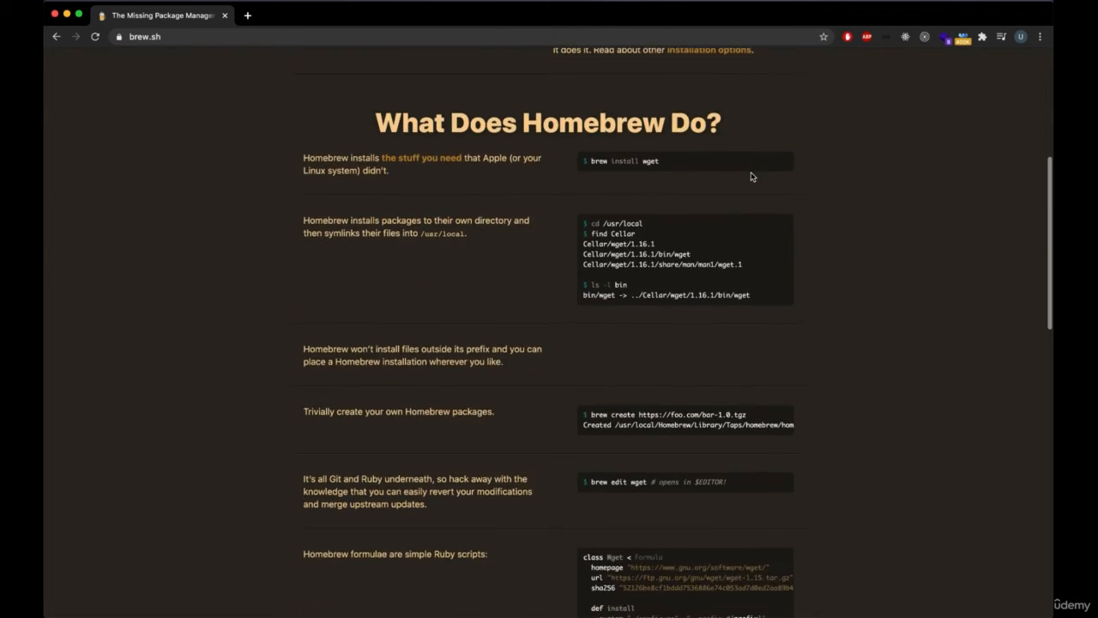
{"action": "scroll", "scroll_direction": "up", "scroll_amount": 3}
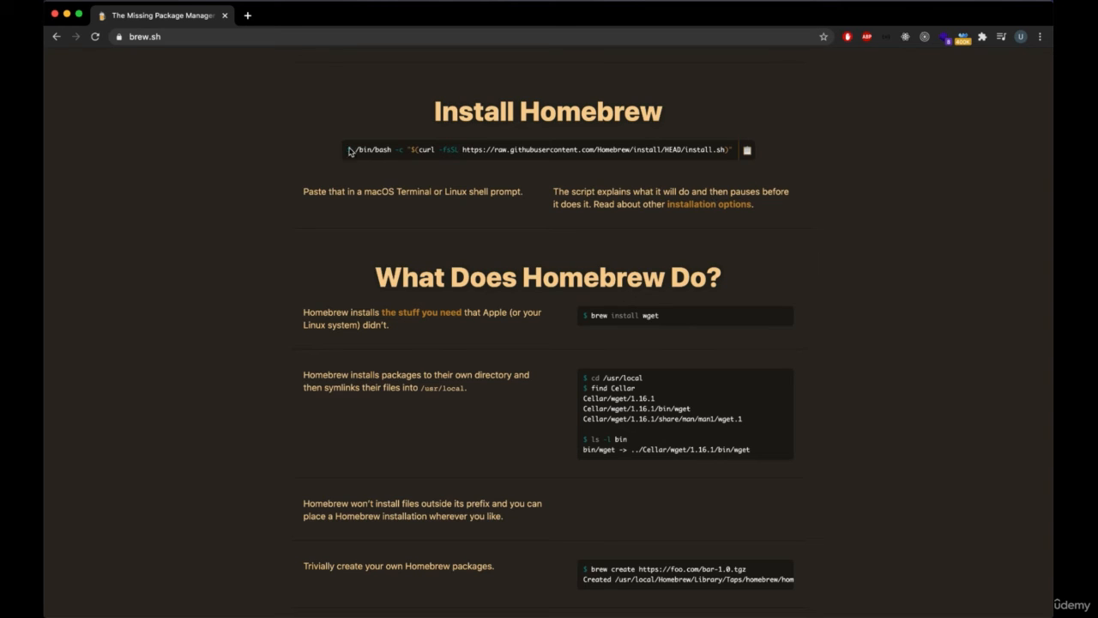
{"action": "left_click_drag", "start_coordinate": [352, 150], "coordinate": [724, 150]}
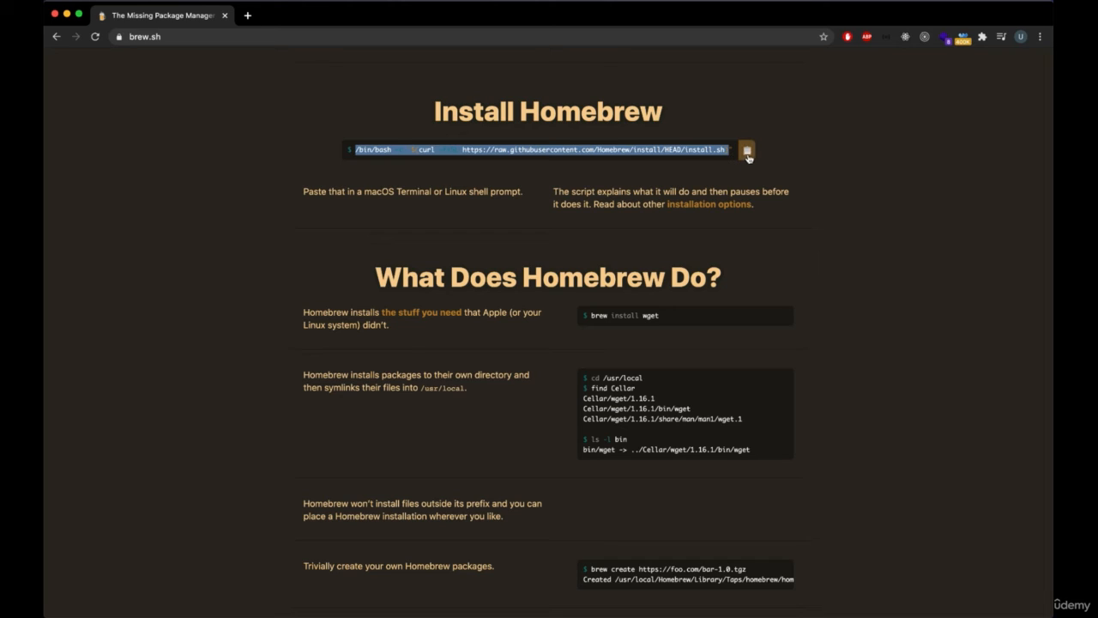
{"action": "left_click", "coordinate": [746, 149]}
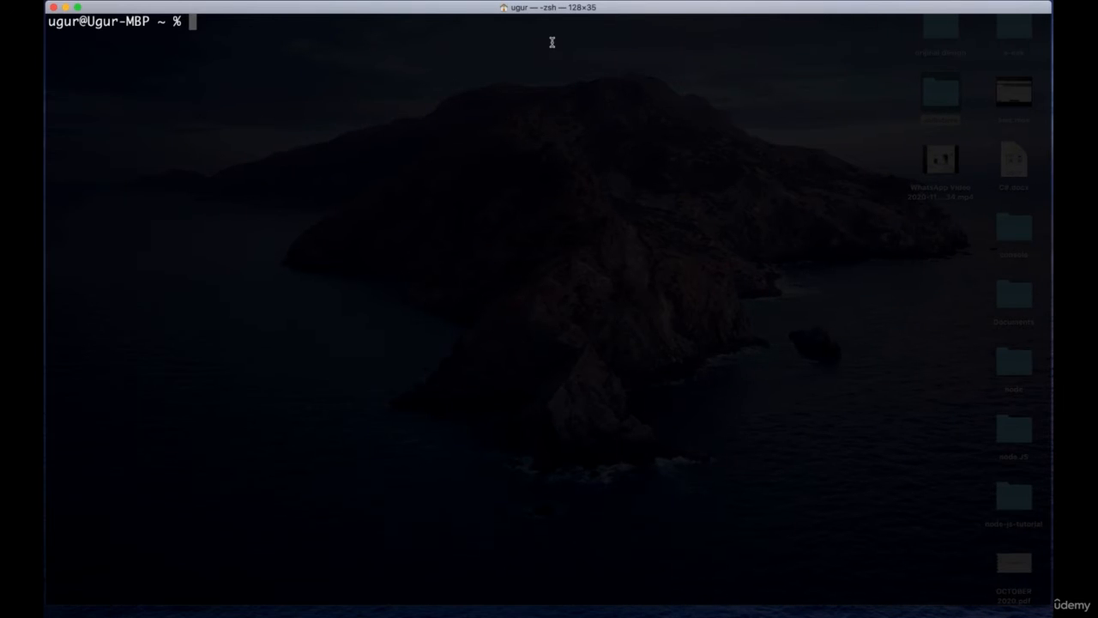
- Run the pasted Homebrew install script, which stops needing administrator access
{"action": "type", "text": "/bin/bash -c \"$(curl -fsSL https://raw.githubusercontent.com/Homebrew/install/HEAD/install.sh)\""}
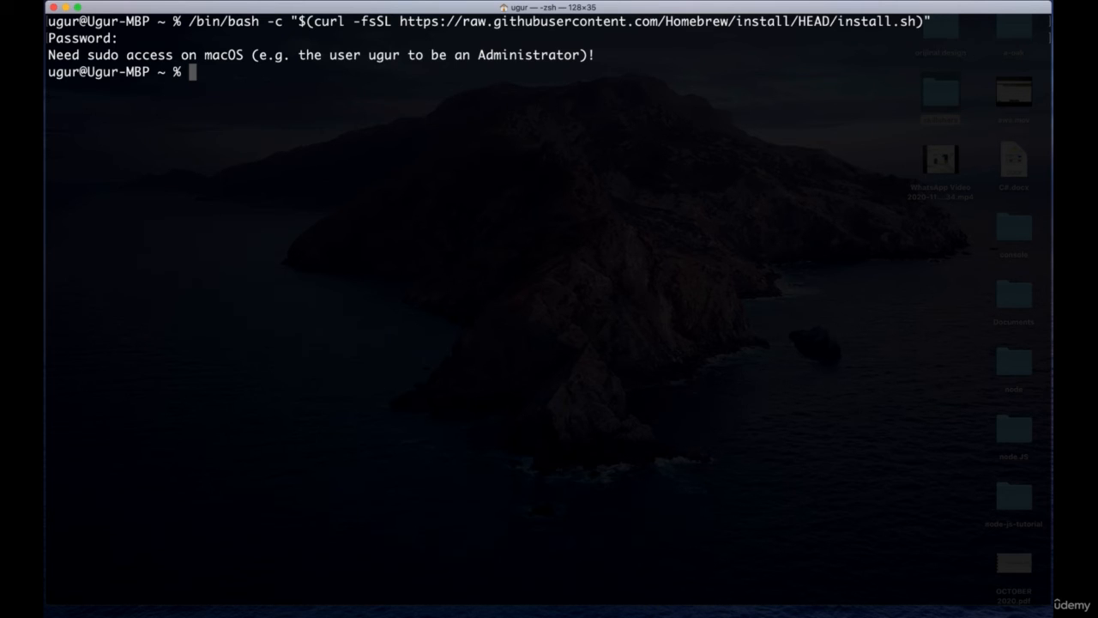
- Start typing 'brew install node', then erase it to leave an empty prompt
{"action": "type", "text": "brew install node"}
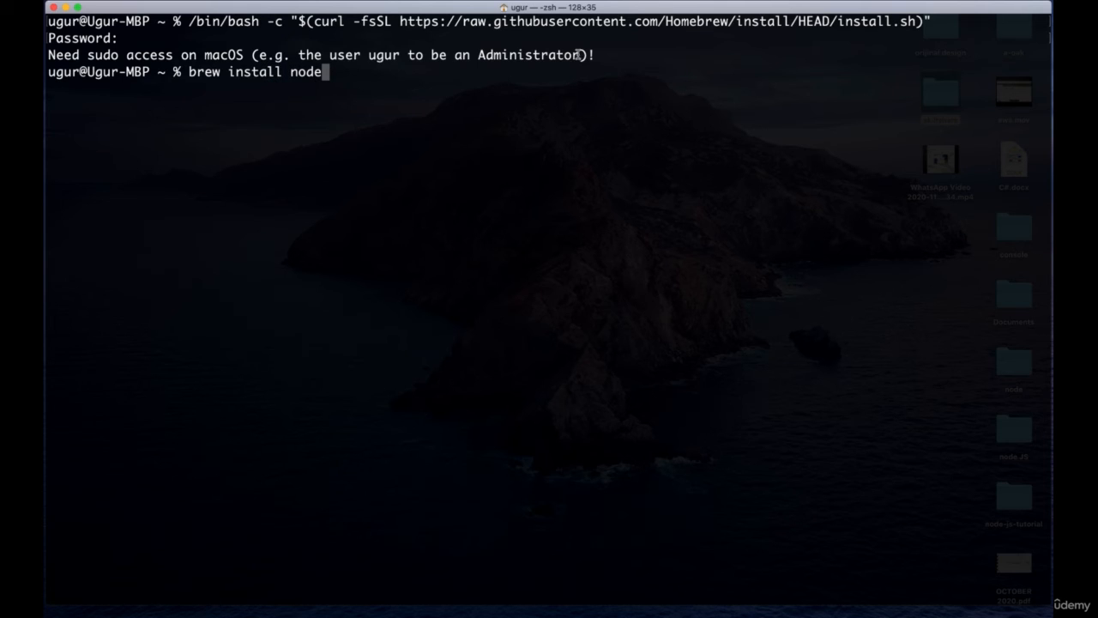
{"action": "mouse_move", "coordinate": [334, 74]}
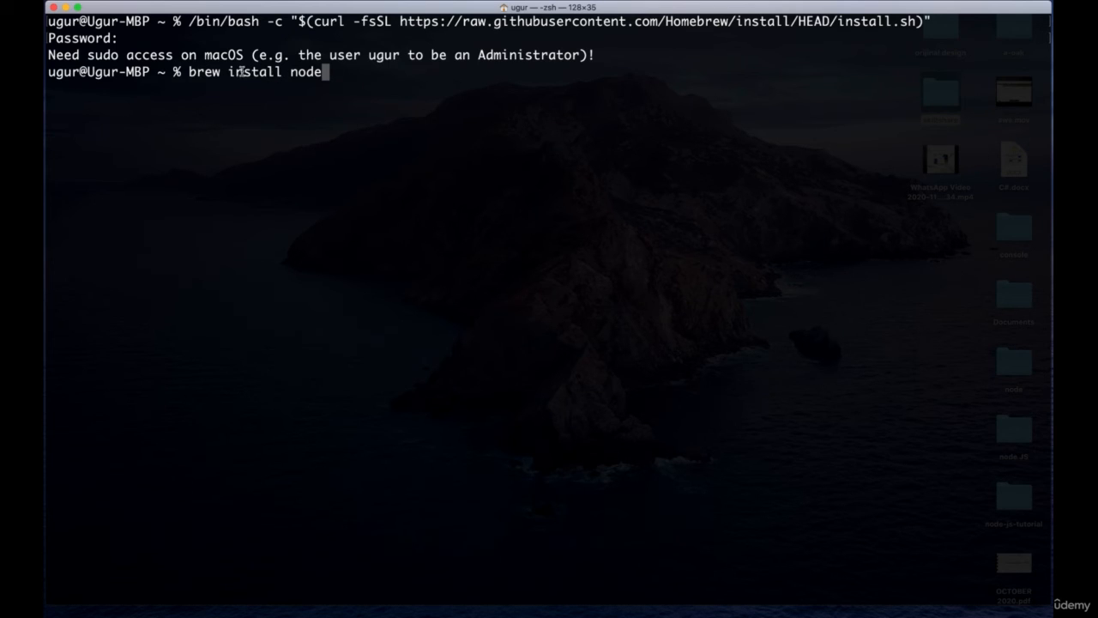
{"action": "double_click", "coordinate": [254, 72]}
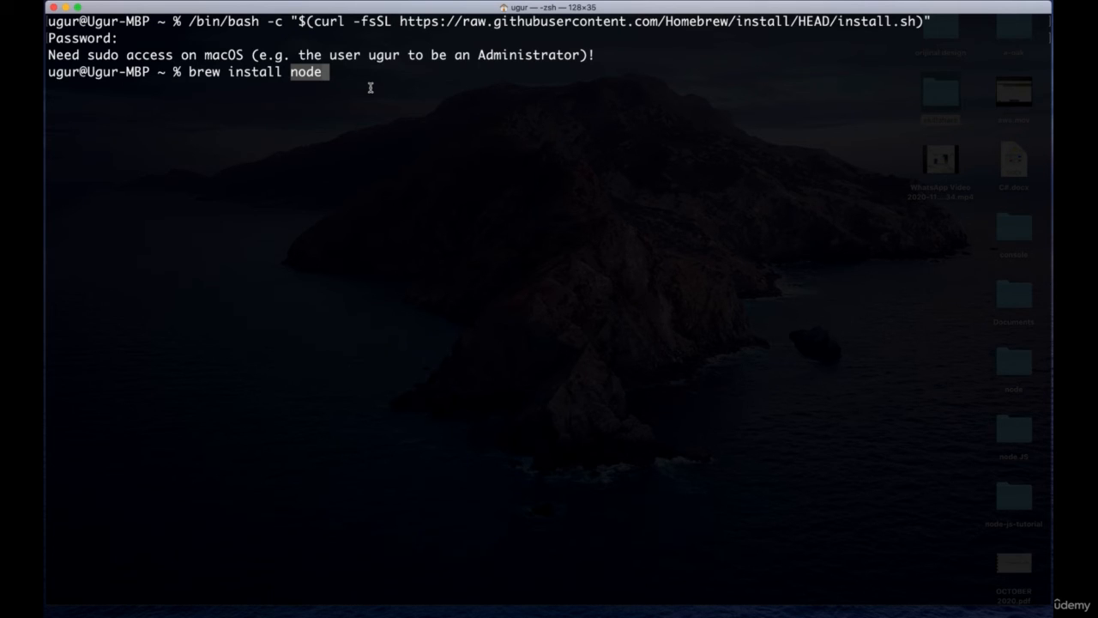
{"action": "key", "text": "Backspace"}
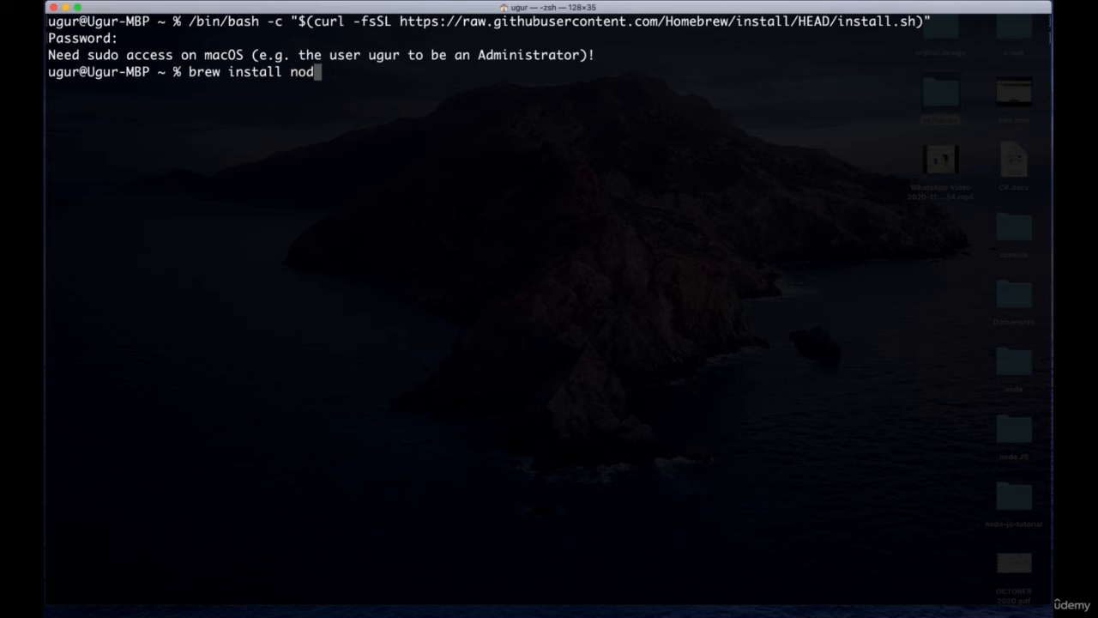
{"action": "key", "text": "Backspace"}
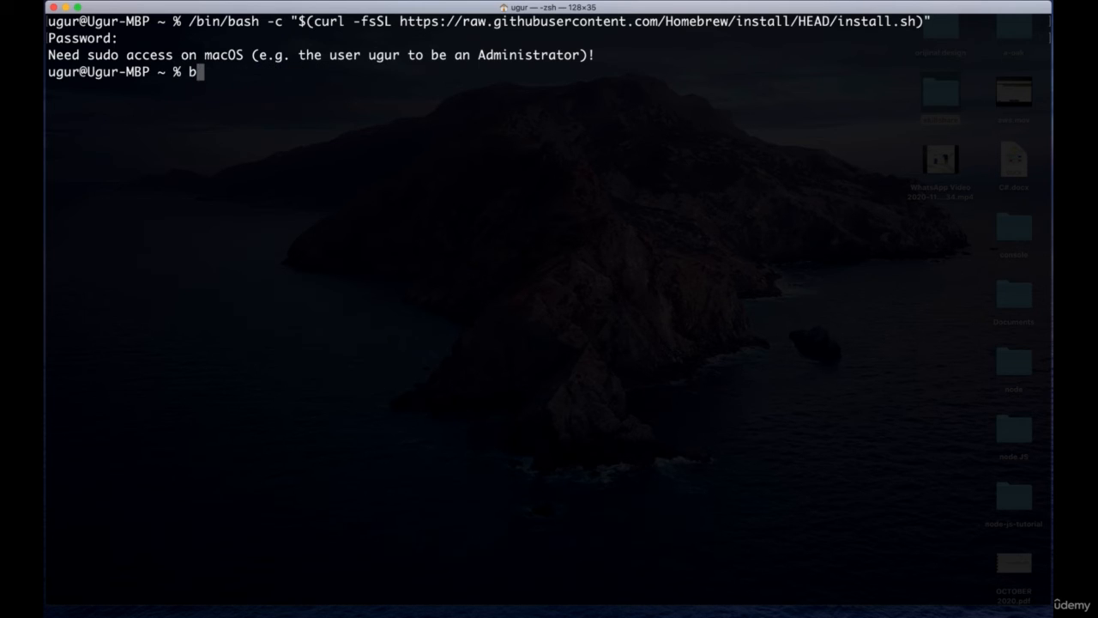
{"action": "key", "text": "Backspace"}
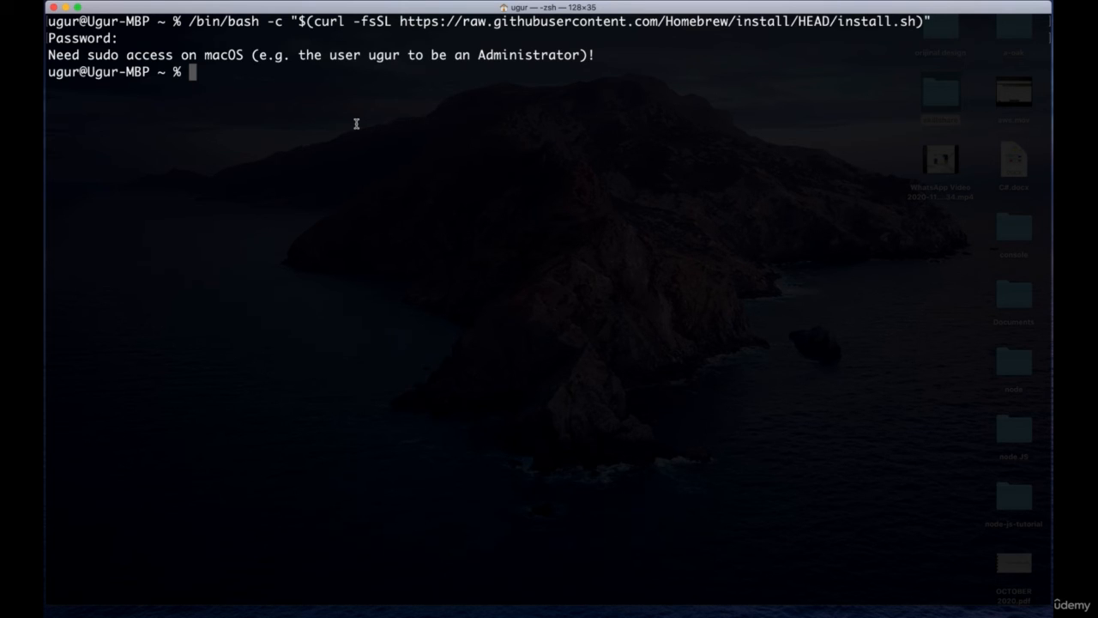
- Run node -v showing v12.14.1, then discard an unfinished 'brew upgrade node' command
{"action": "type", "text": "node -v"}
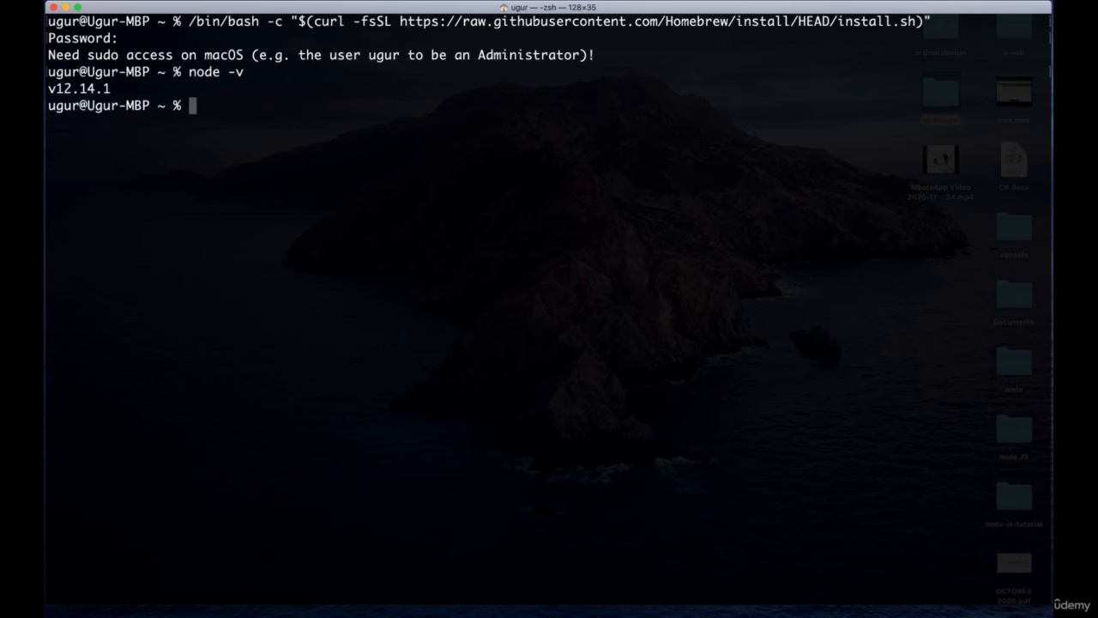
{"action": "double_click", "coordinate": [77, 90]}
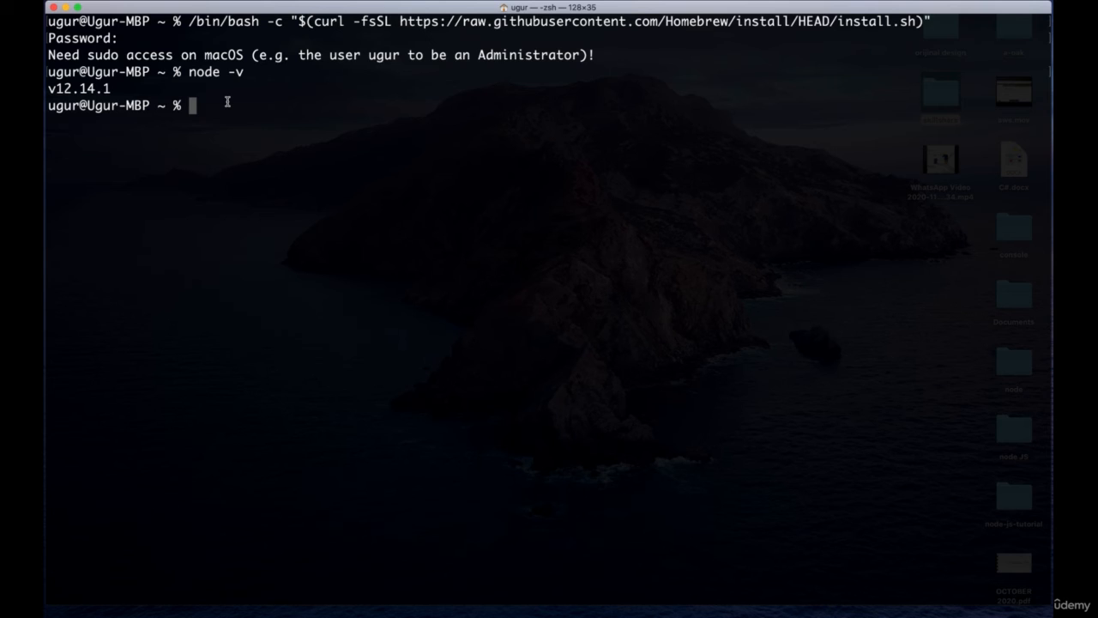
{"action": "type", "text": "brew"}
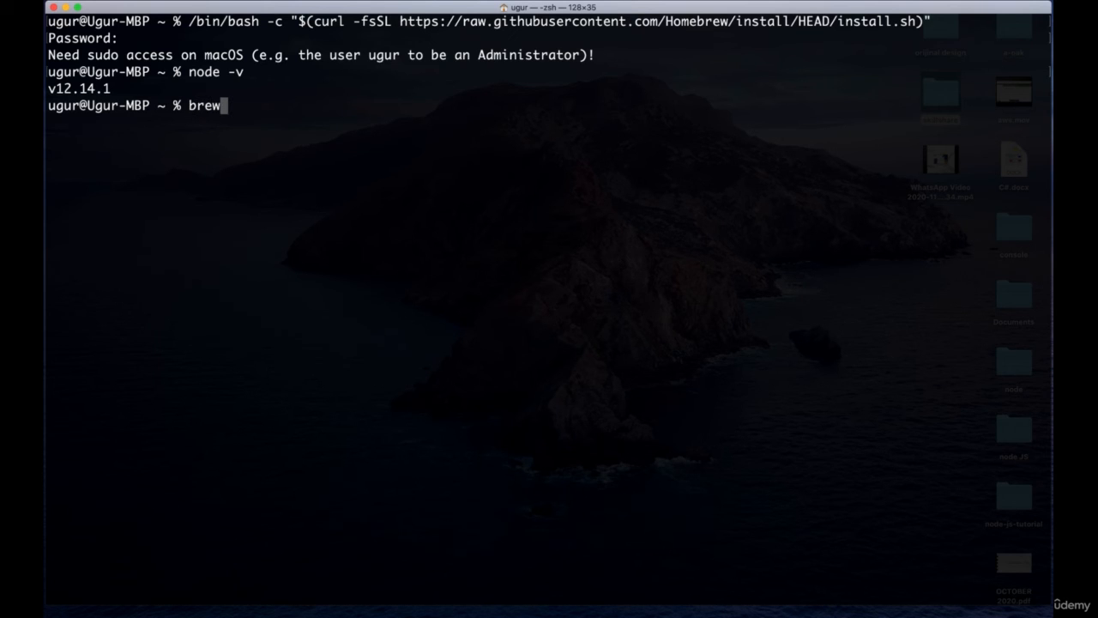
{"action": "type", "text": "upgrade node"}
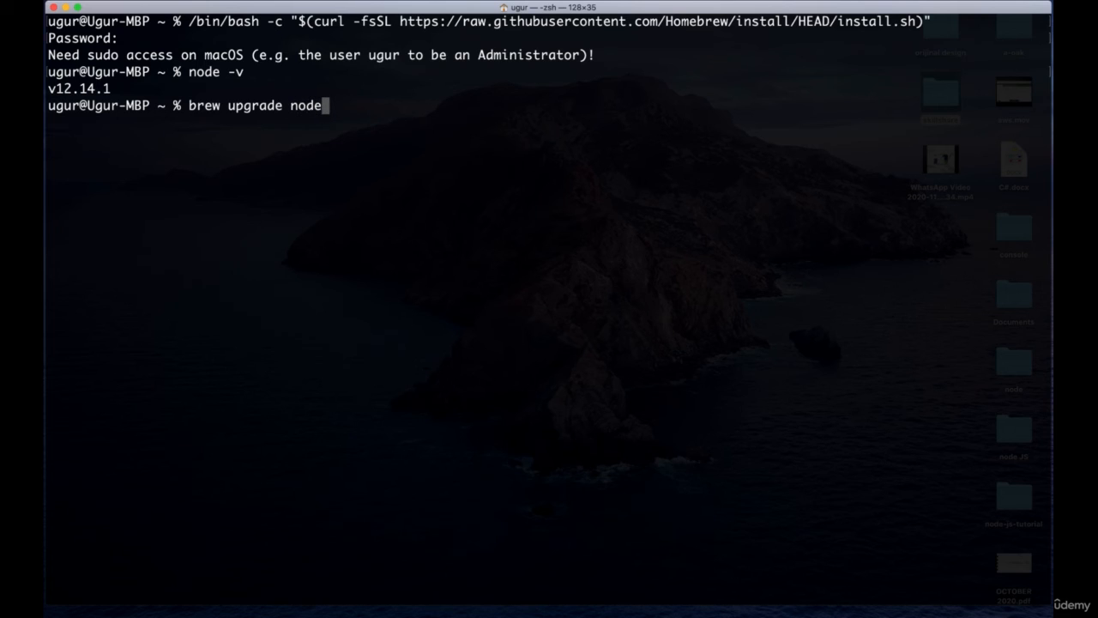
{"action": "key", "text": "Backspace"}
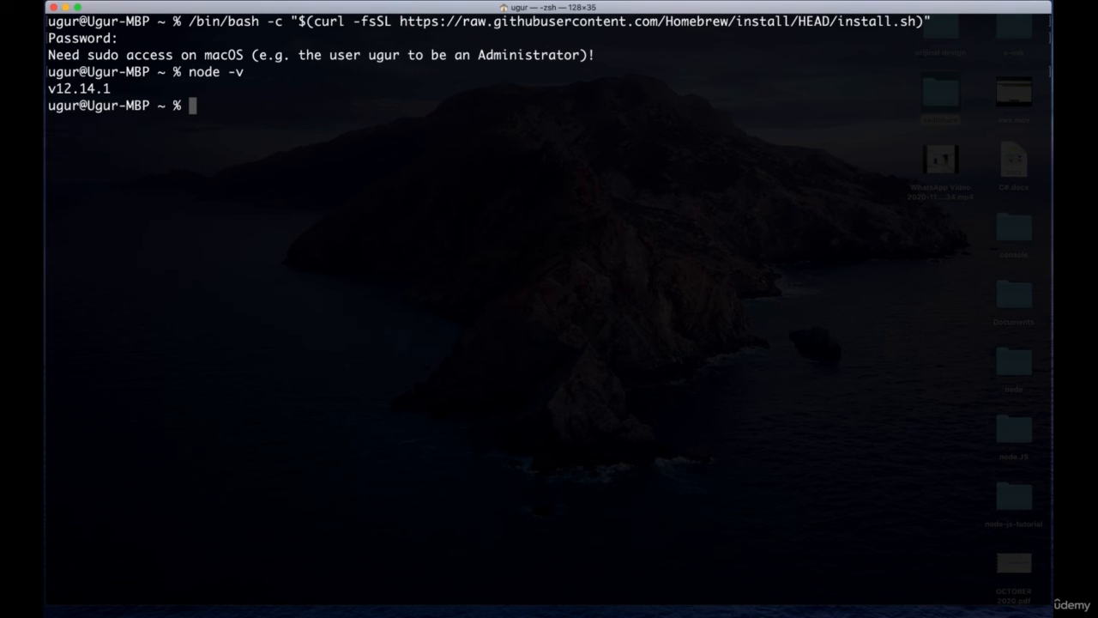
- Add the mongodb/brew tap with 'brew tap mongodb/brew'
{"action": "type", "text": "brew"}
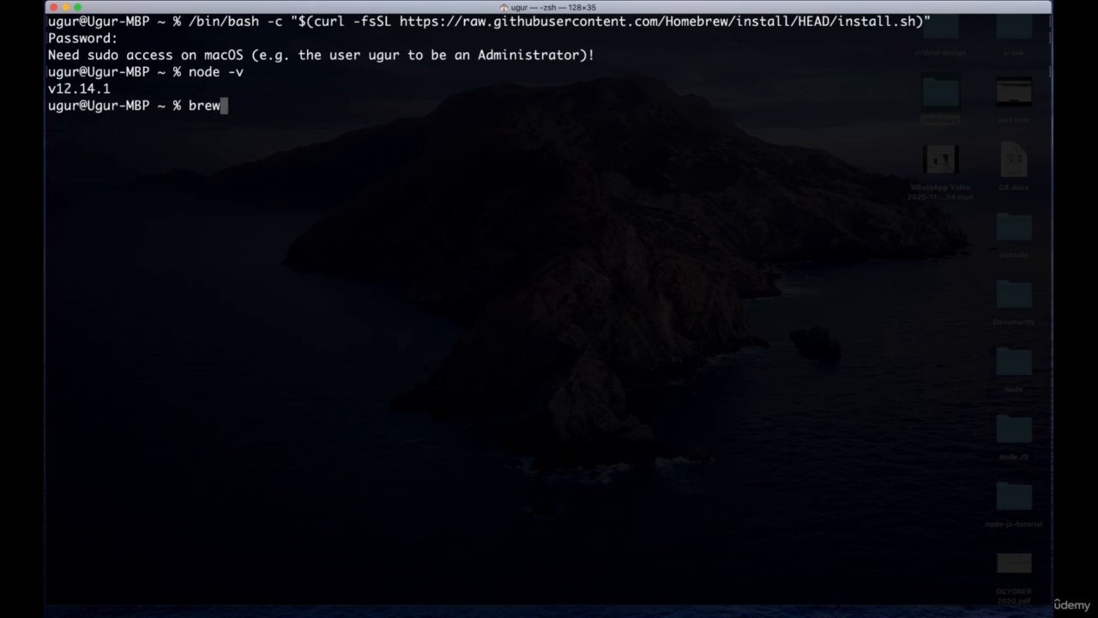
{"action": "type", "text": "tap"}
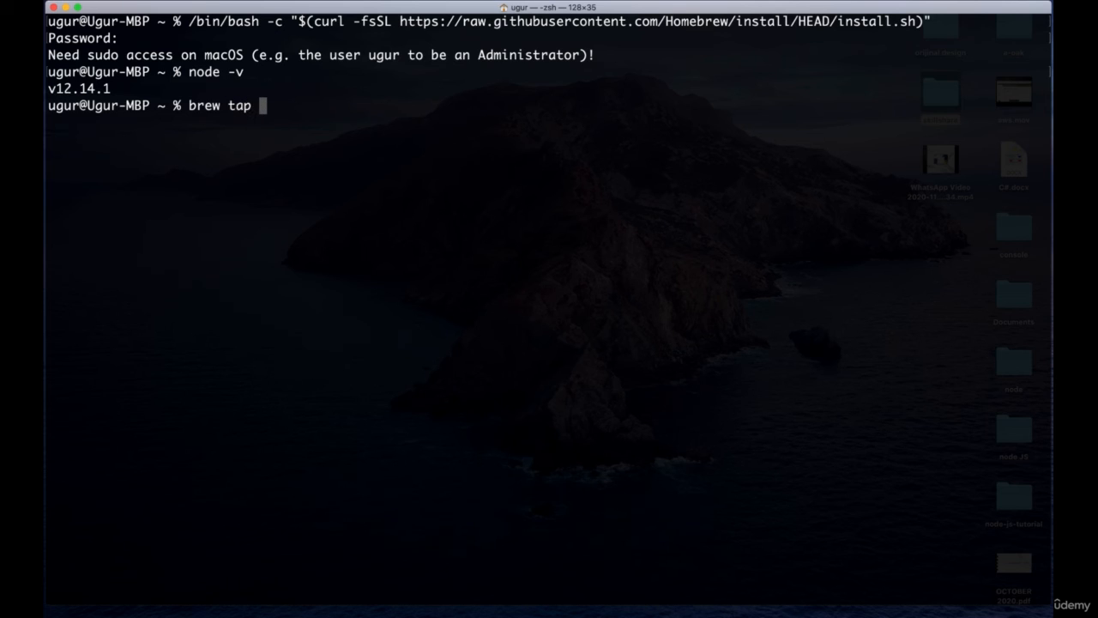
{"action": "type", "text": "mon"}
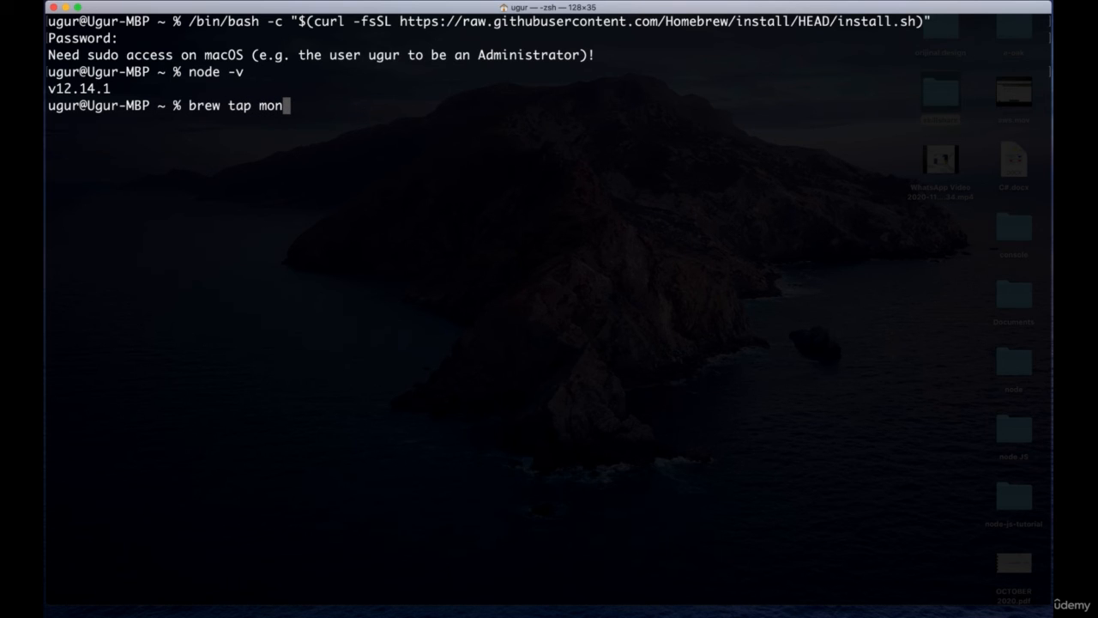
{"action": "type", "text": "godb"}
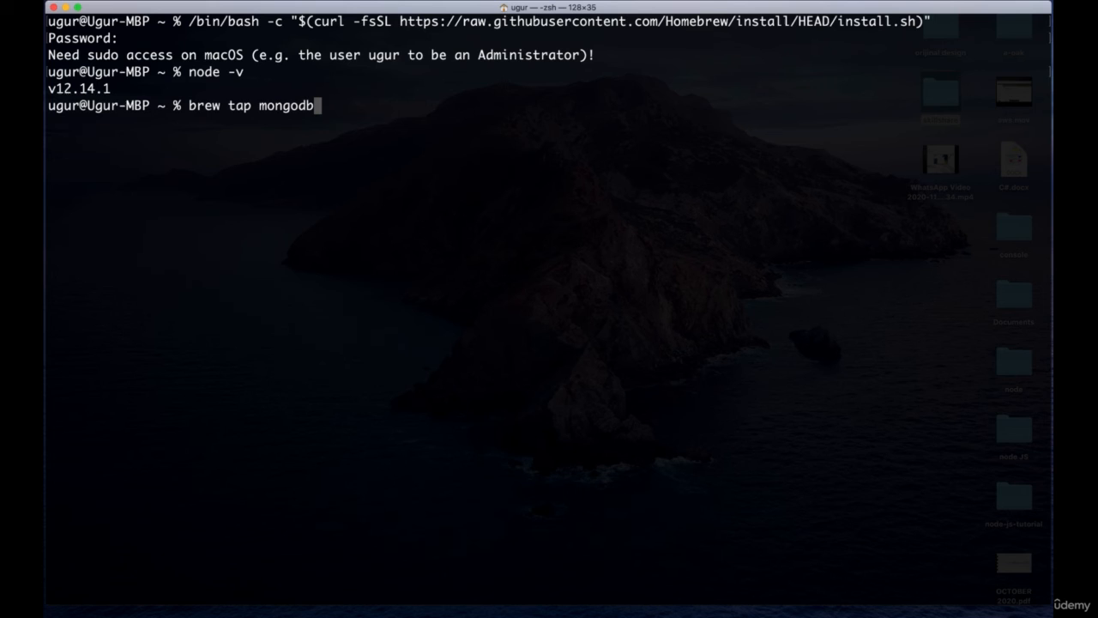
{"action": "type", "text": "/brew"}
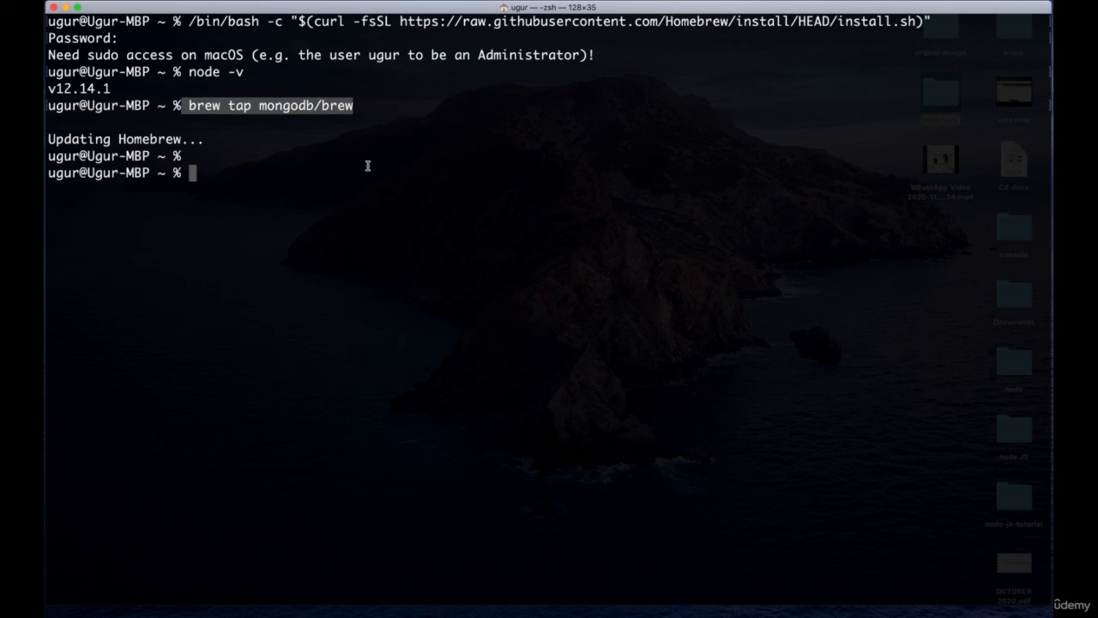
- Run 'brew install mongodb-community', reported already installed at 4.4.1
{"action": "type", "text": "brew"}
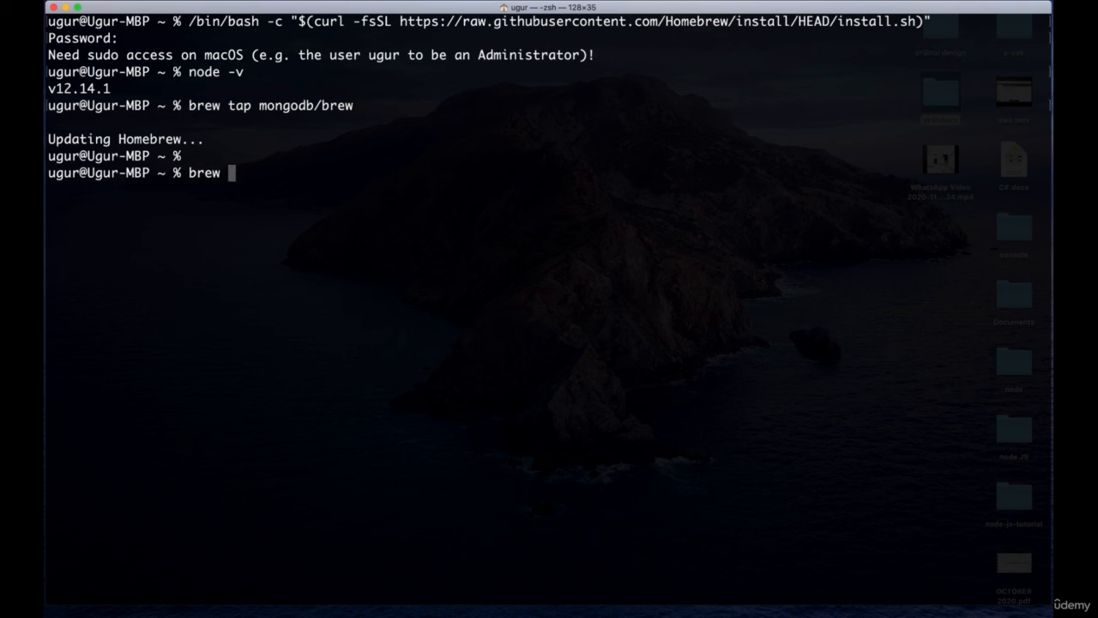
{"action": "type", "text": "install"}
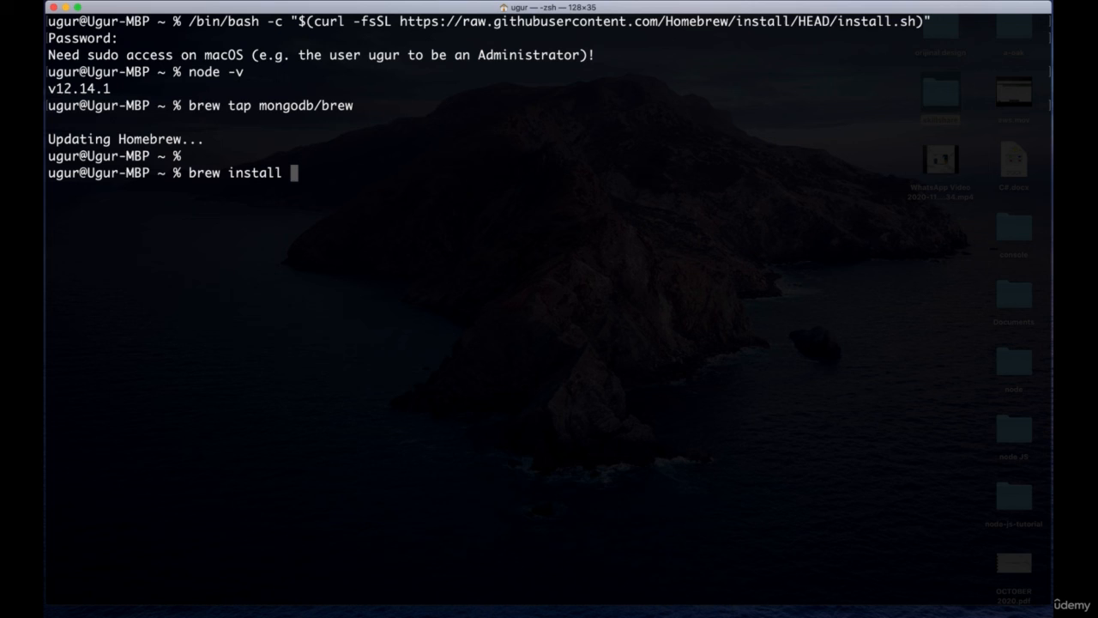
{"action": "type", "text": "mongodb-community"}
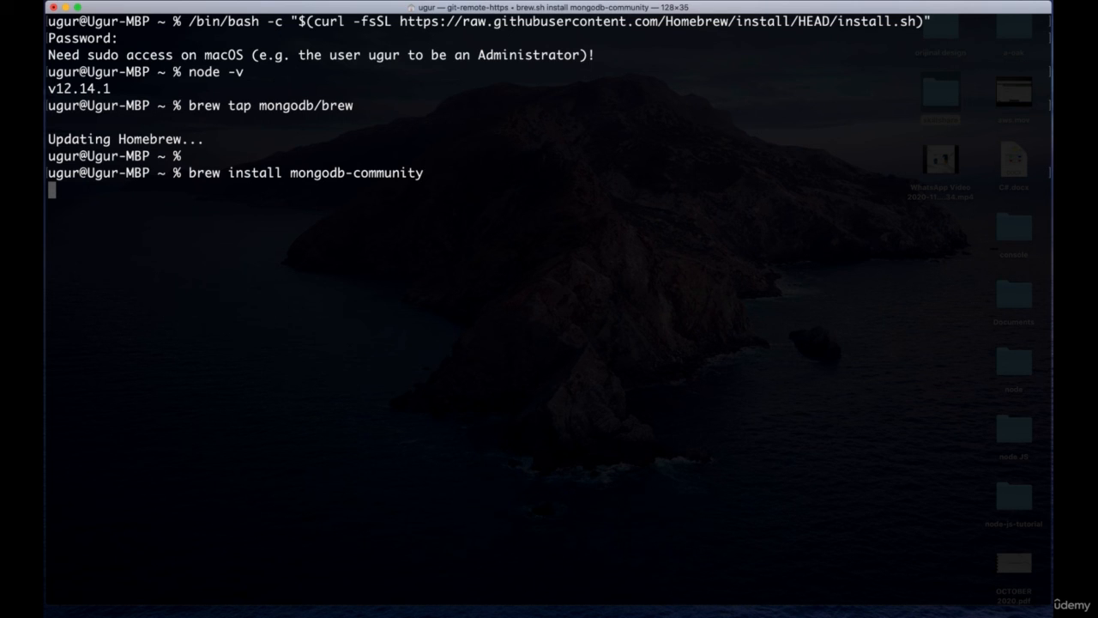
{"action": "key", "text": "Return"}
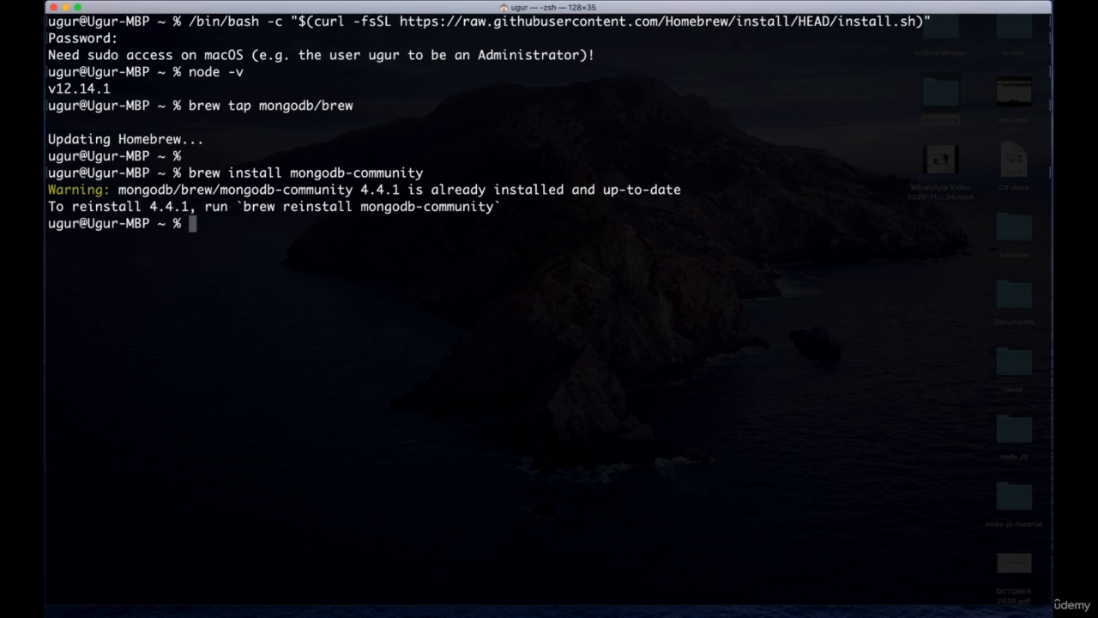
- Start mongodb-community as a background service with 'brew services start'
{"action": "type", "text": "brew"}
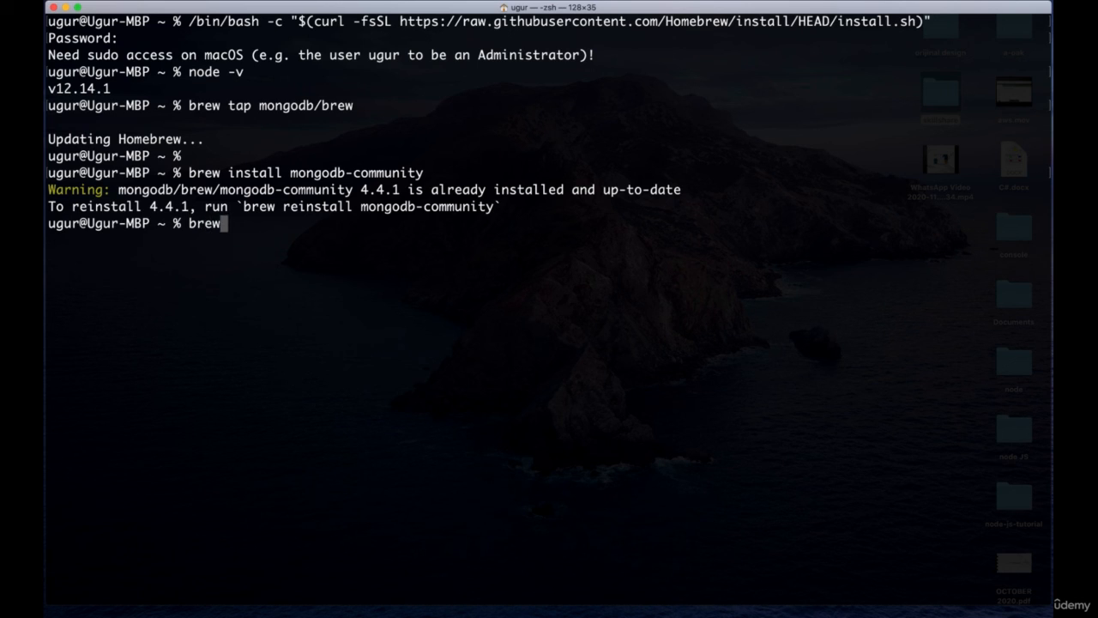
{"action": "type", "text": "services"}
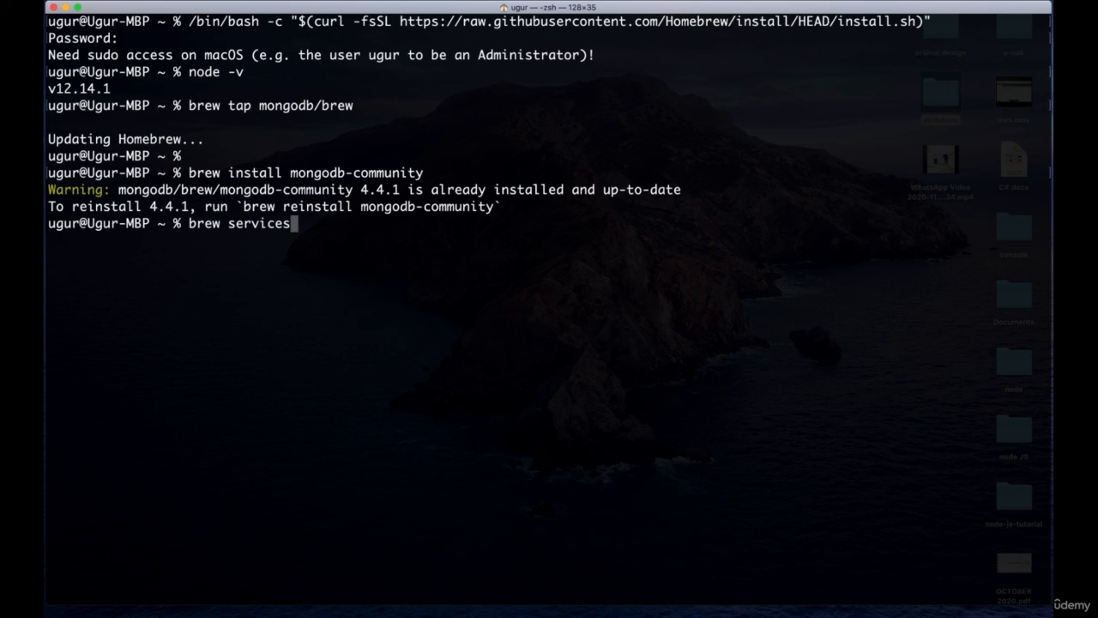
{"action": "type", "text": "start"}
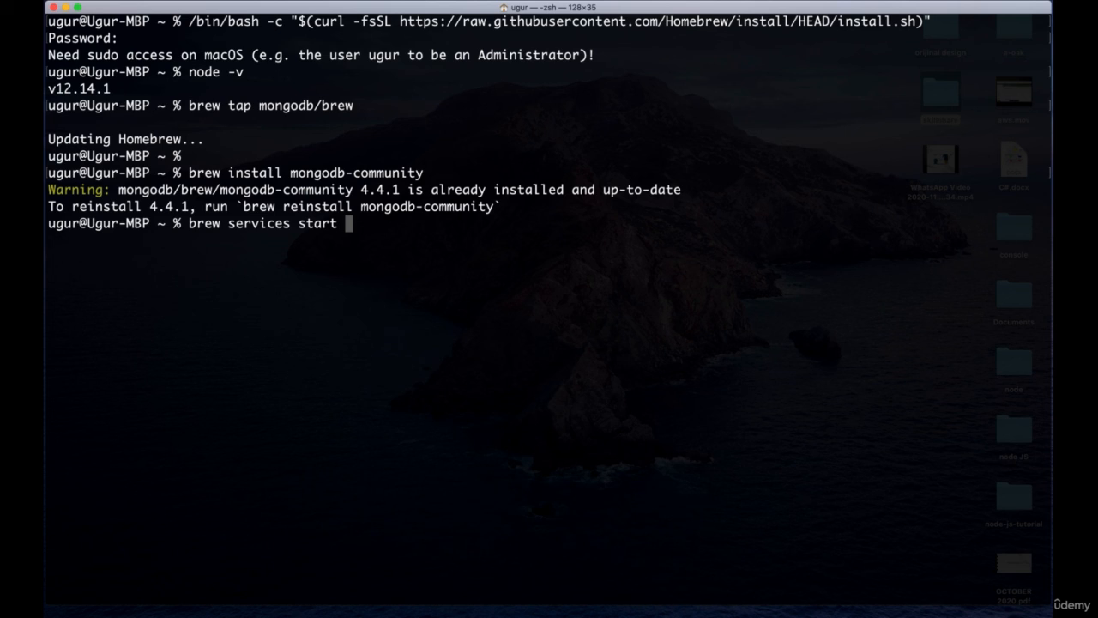
{"action": "type", "text": "mongodb-co"}
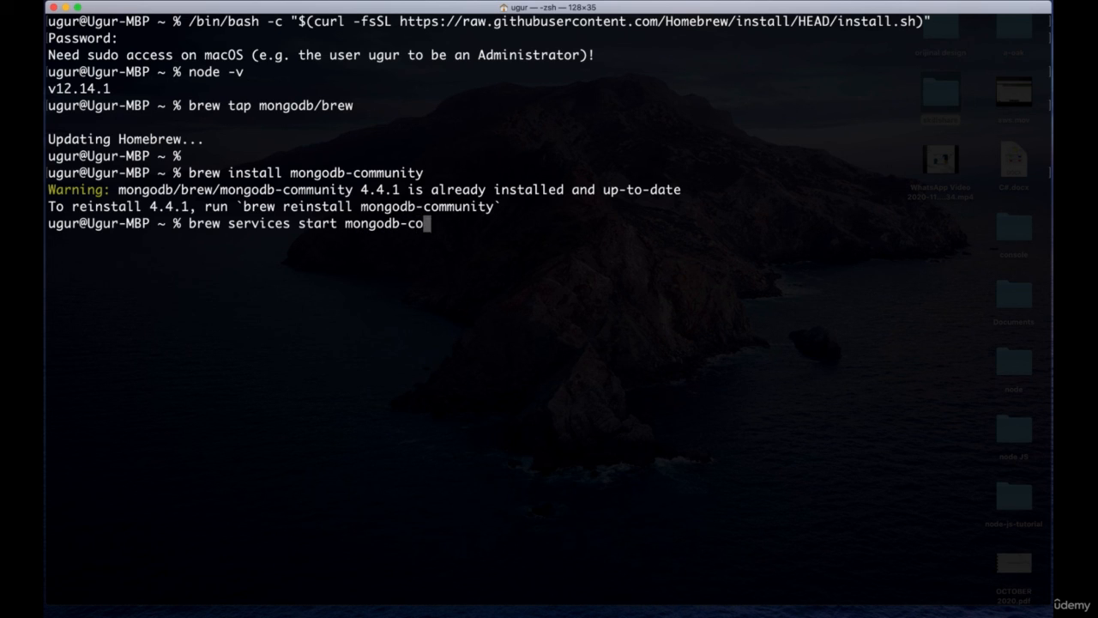
{"action": "type", "text": "mmunity"}
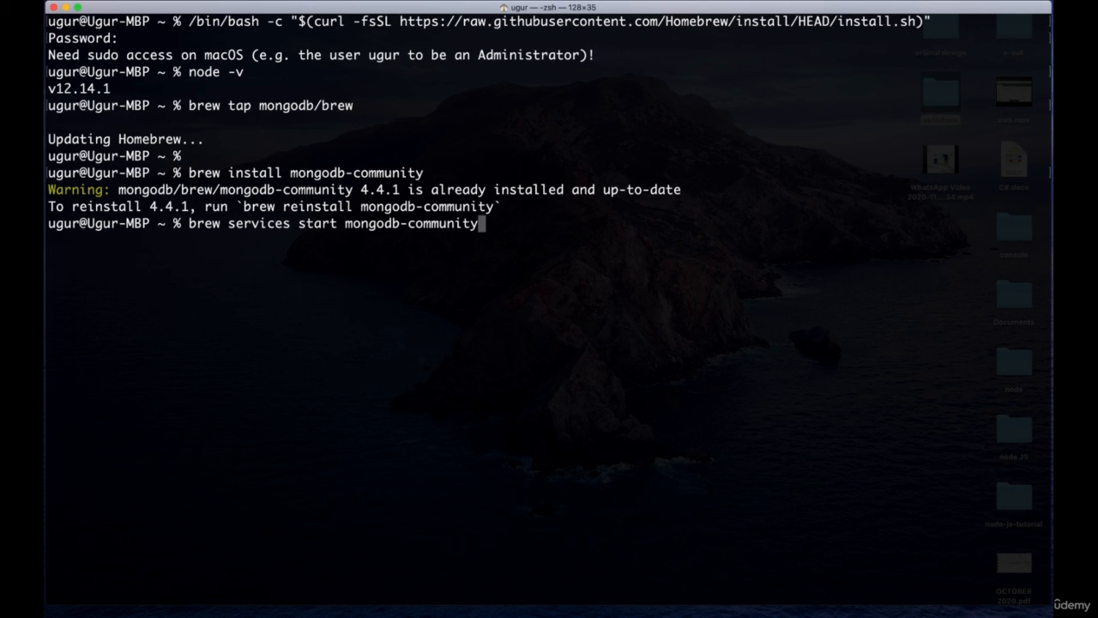
{"action": "key", "text": "enter"}
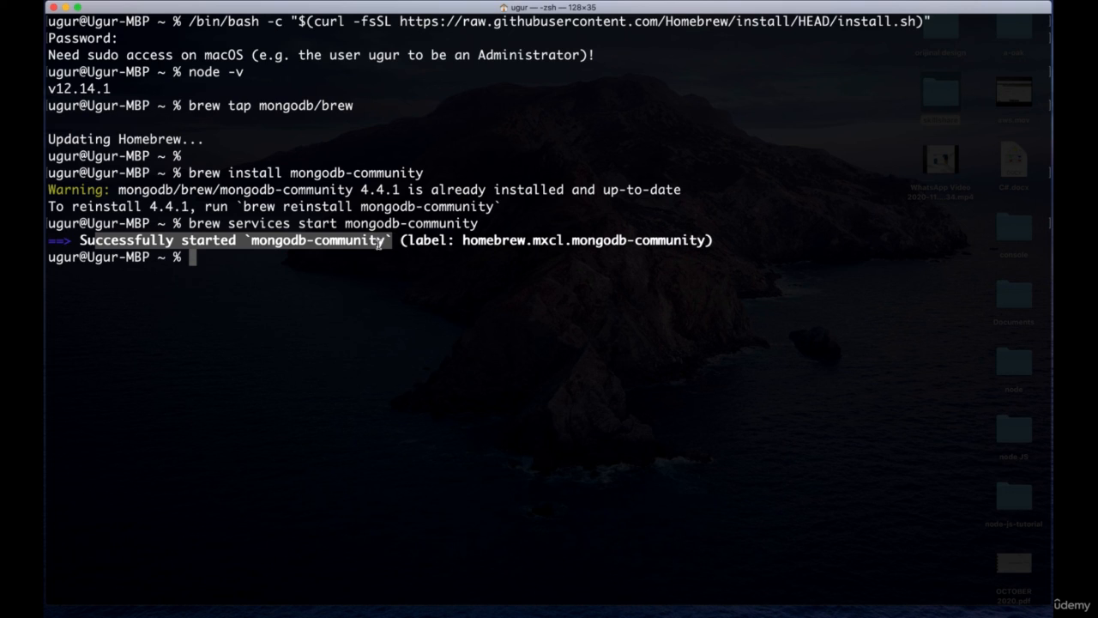
- Type the 'brew services stop mongodb-community' command to stop the service
{"action": "type", "text": "brew s"}
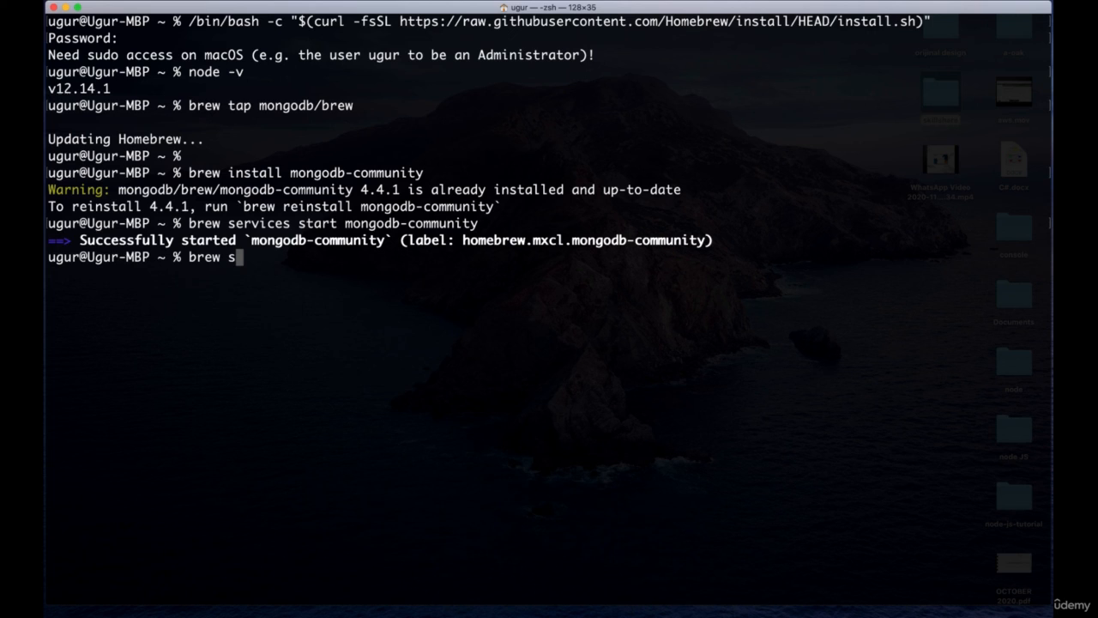
{"action": "type", "text": "ervices"}
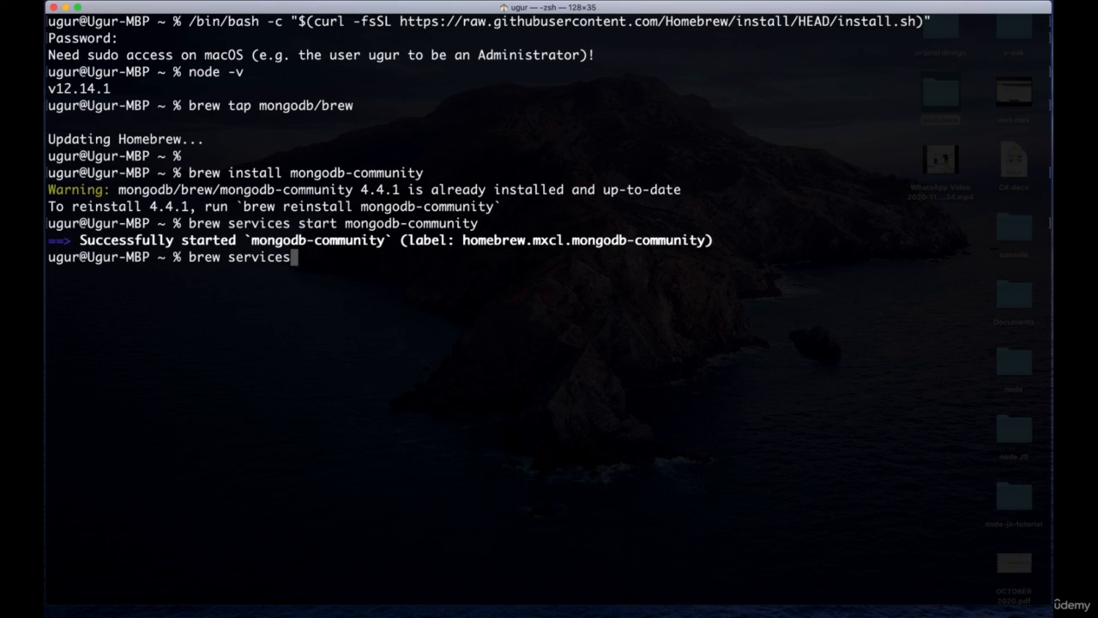
{"action": "type", "text": "stop mo"}
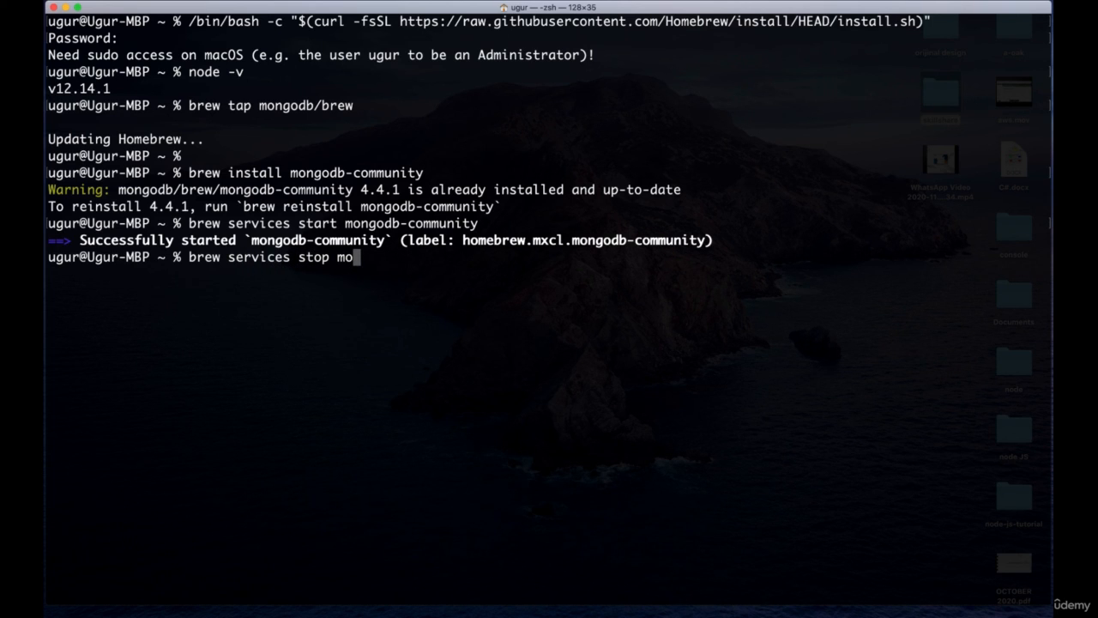
{"action": "type", "text": "ngodb"}
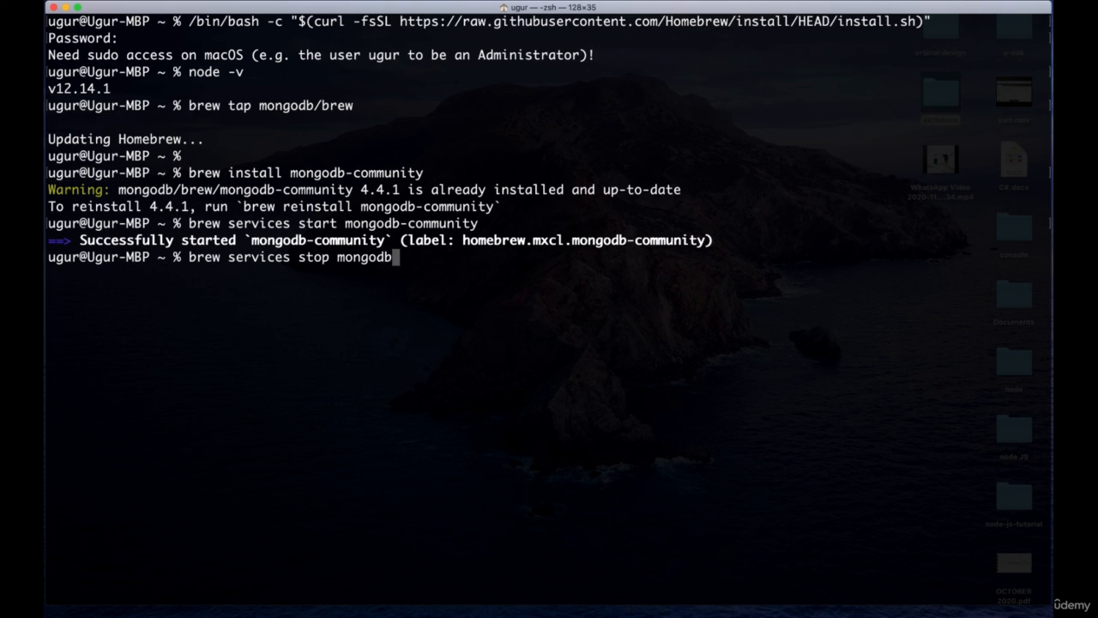
{"action": "type", "text": "com"}
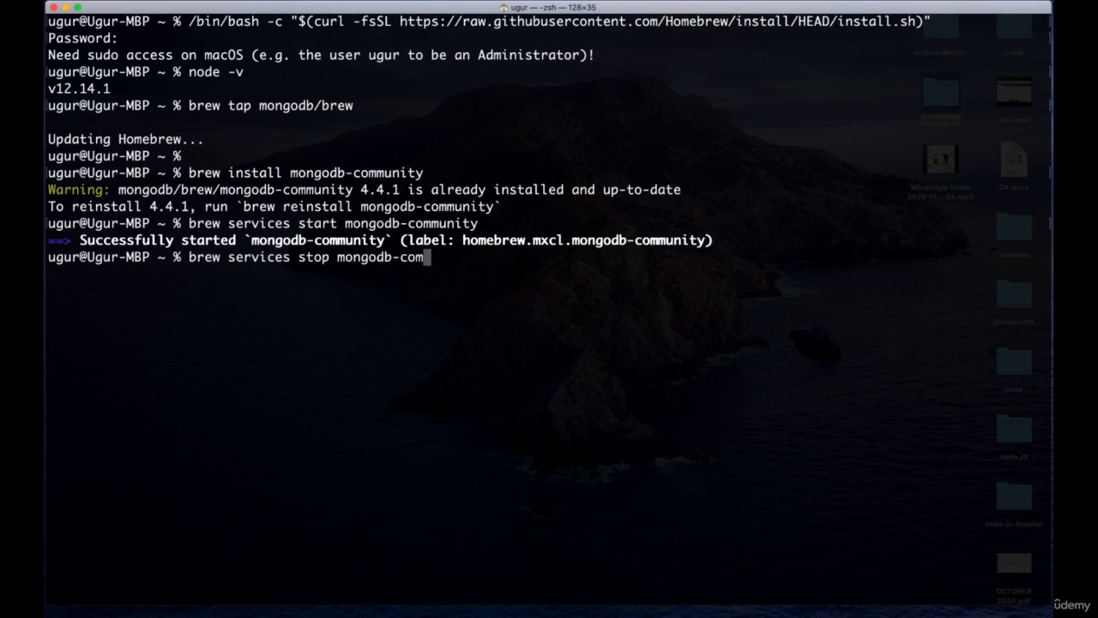